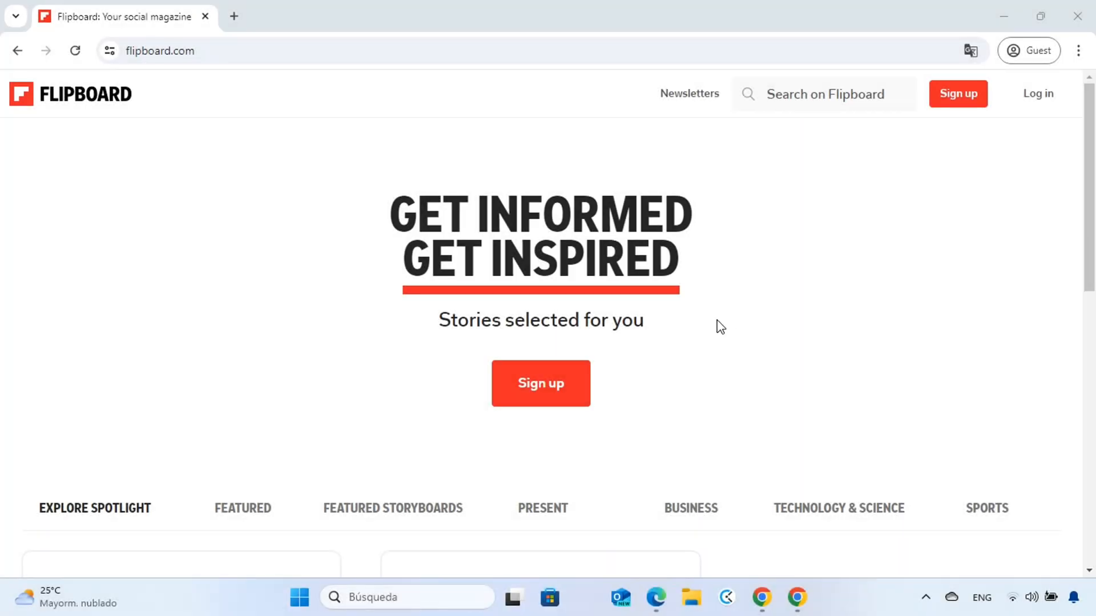
pyautogui.moveTo(540, 383)
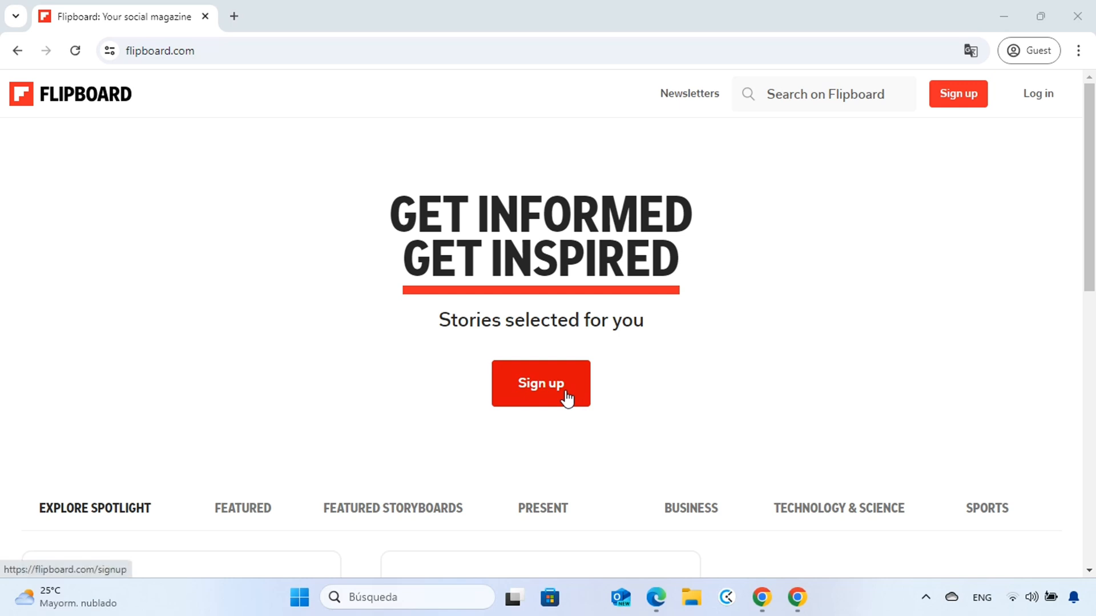
# Sign up for the urionseo Flipboard account and land on the For You feed.
pyautogui.click(539, 384)
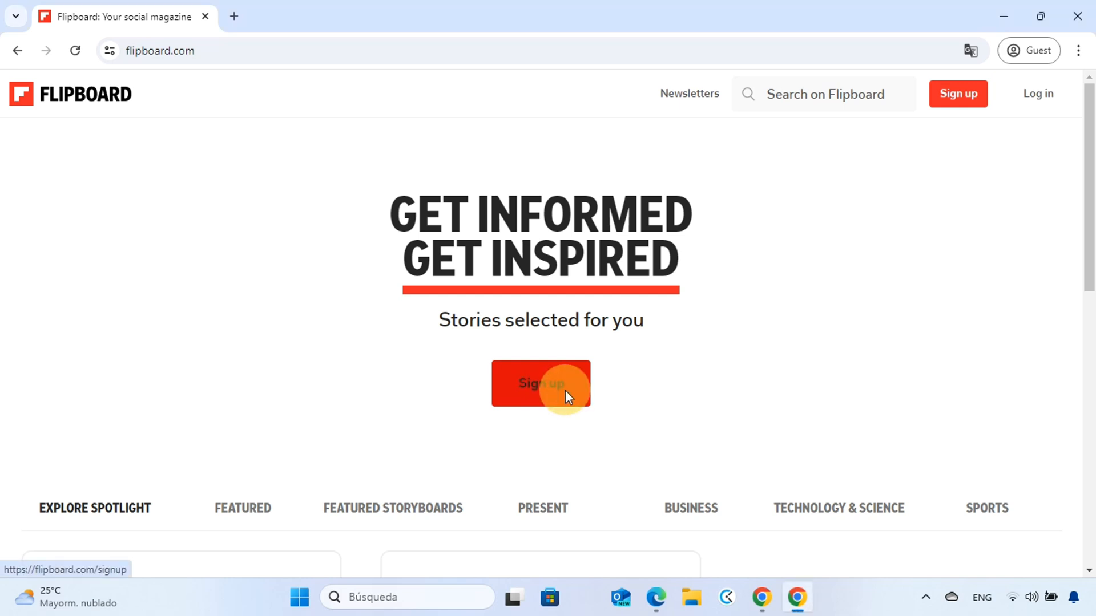
pyautogui.click(540, 383)
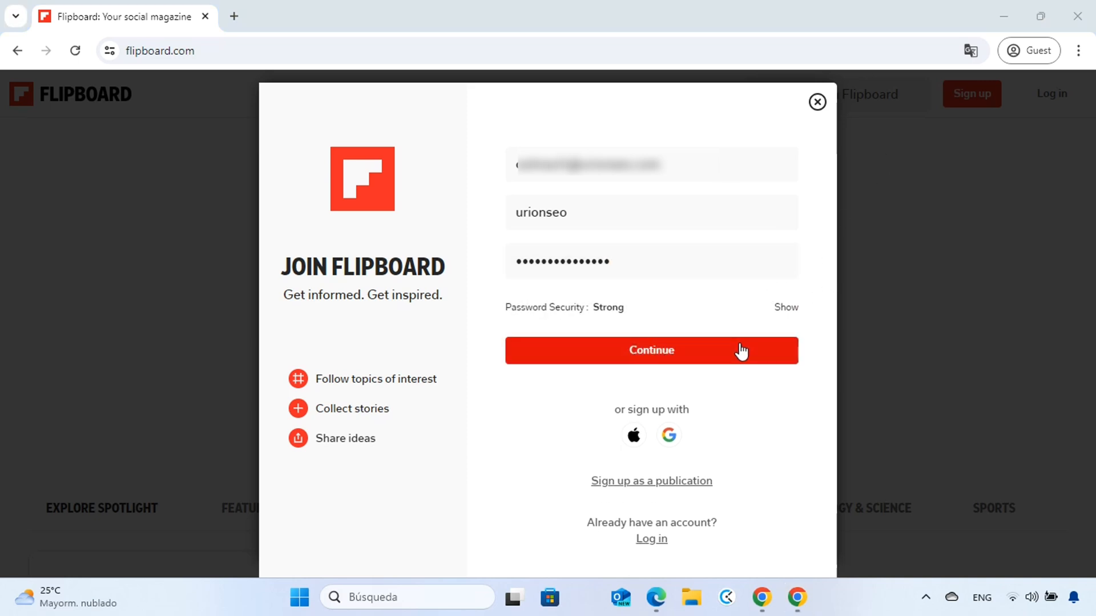
pyautogui.click(651, 351)
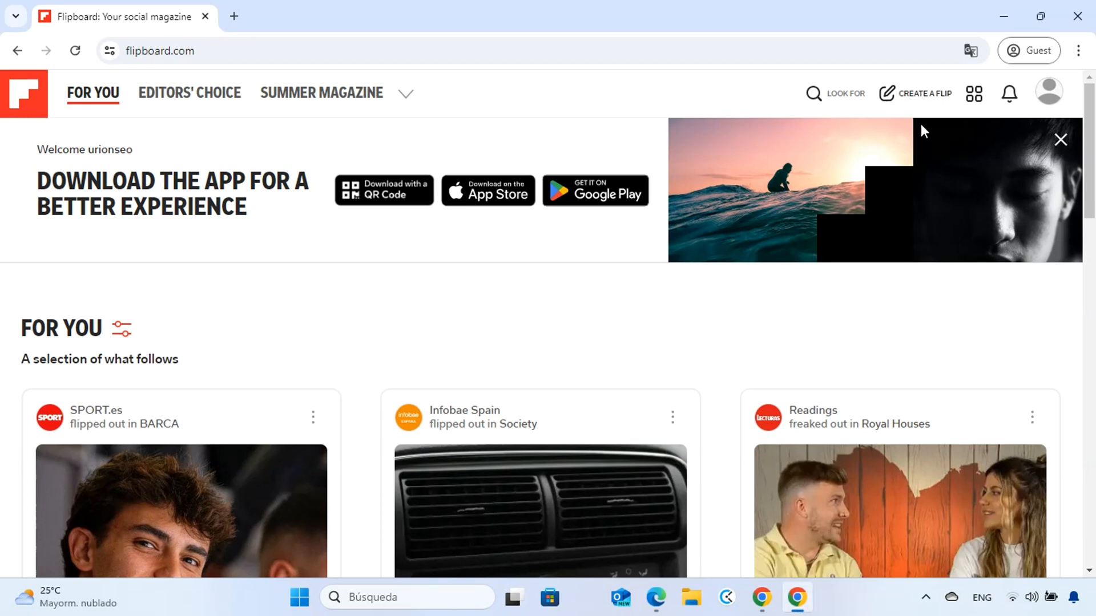
# Create a new public magazine titled URIONSEO from the flip composer.
pyautogui.click(921, 93)
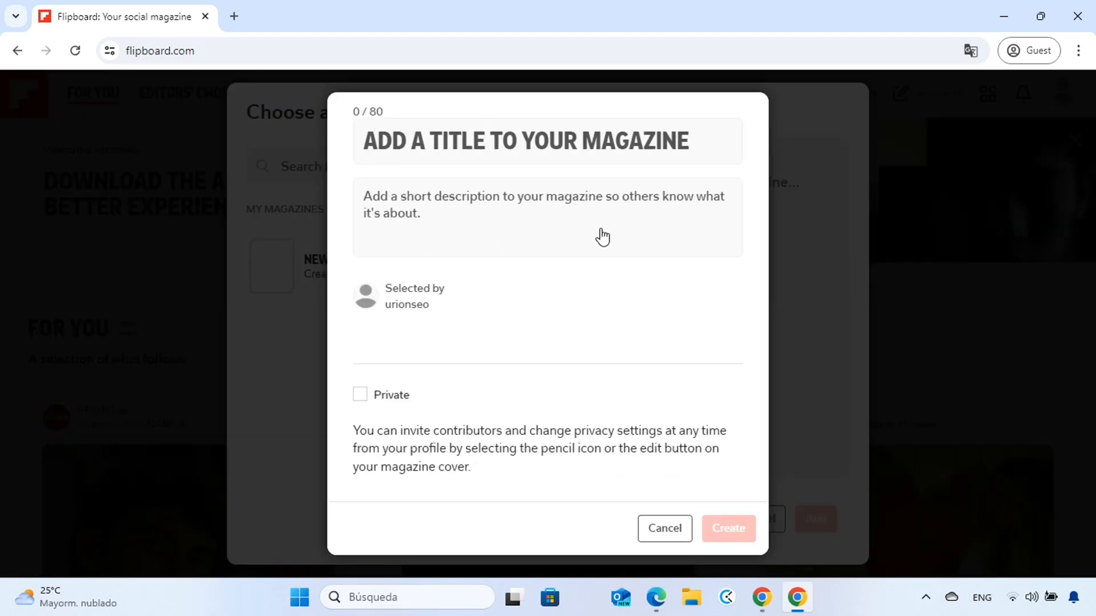
pyautogui.write('U')
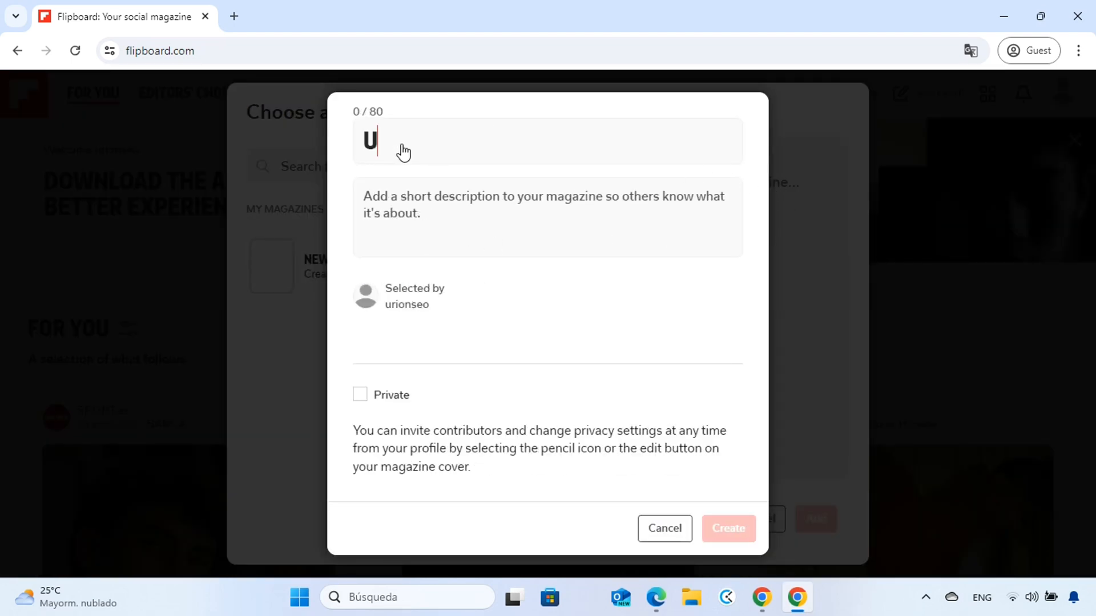
pyautogui.write('RIONSEO')
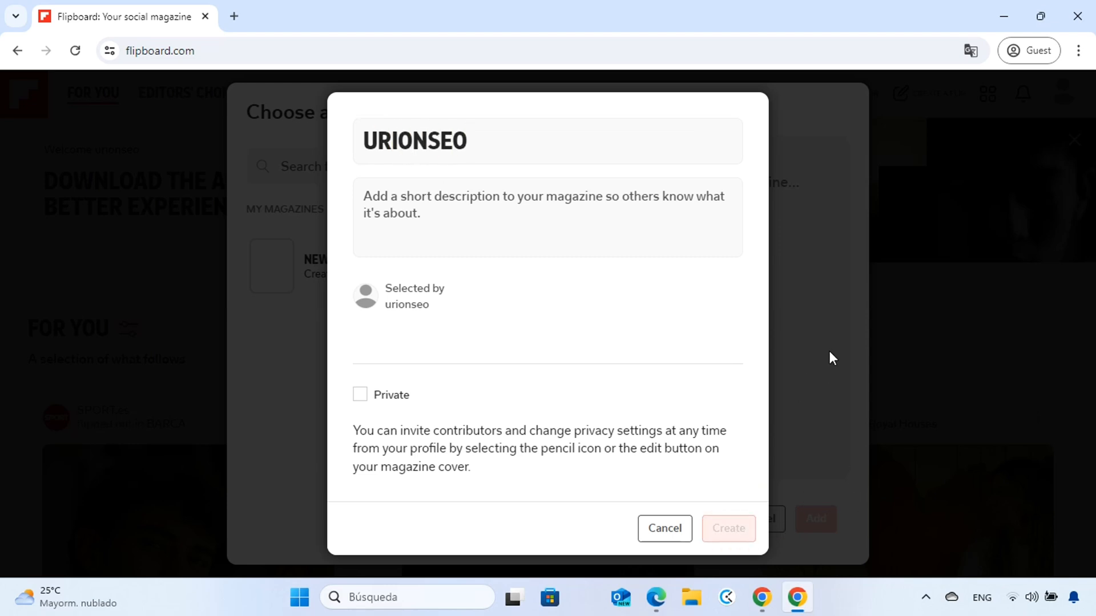
pyautogui.click(727, 528)
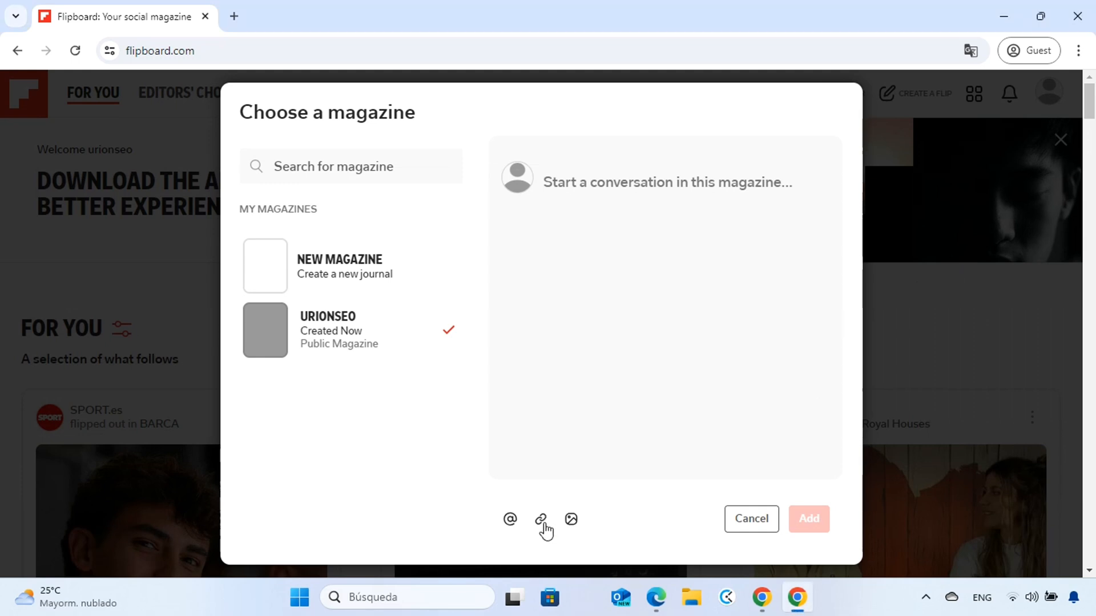
pyautogui.click(539, 519)
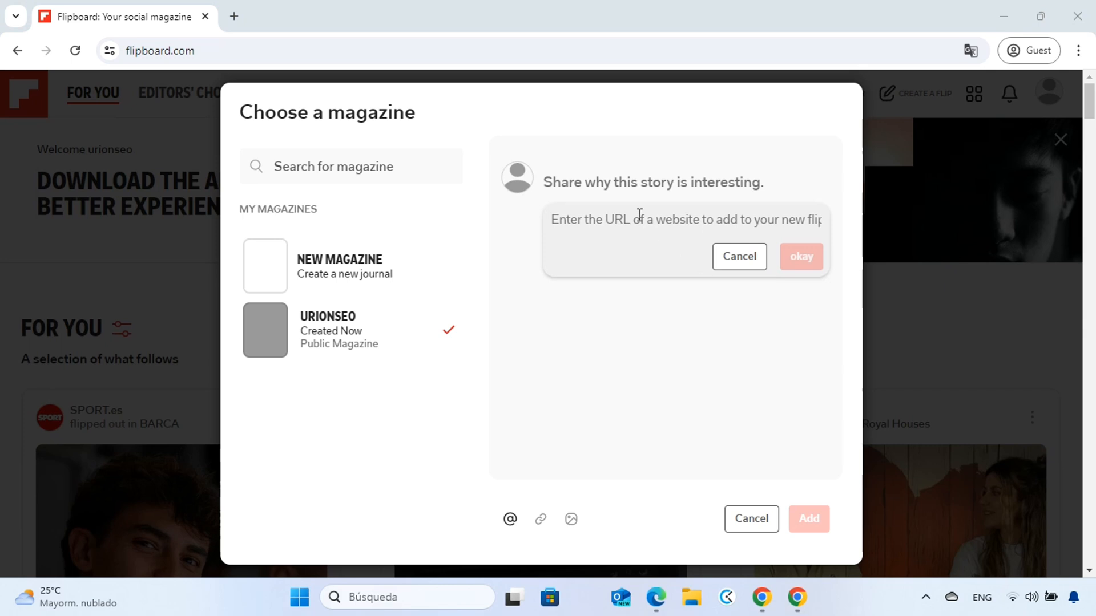
pyautogui.write('https://urionseo.com/')
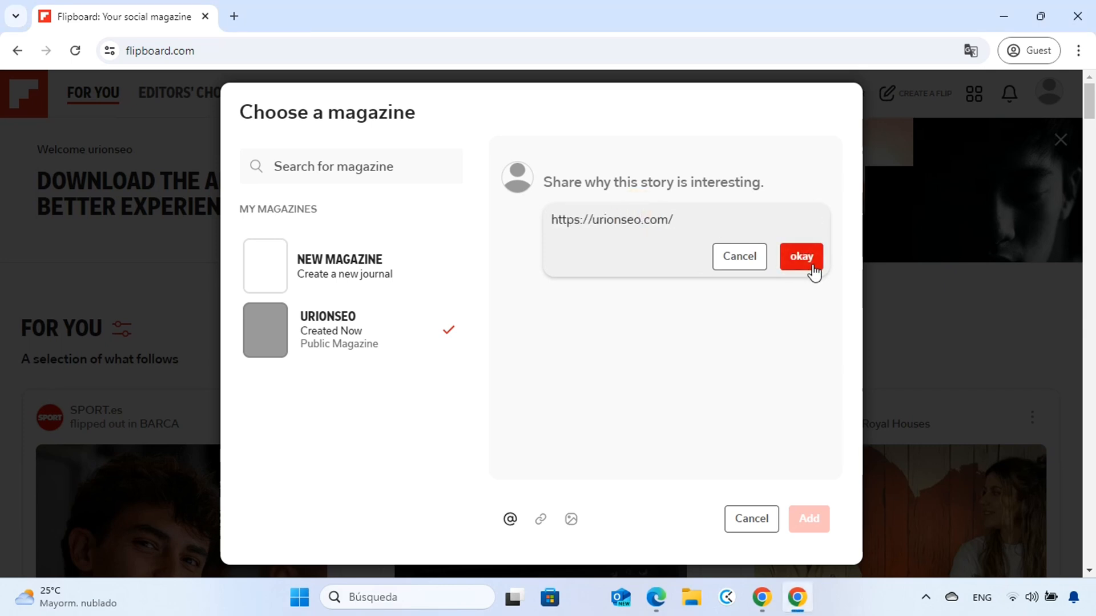
pyautogui.click(801, 257)
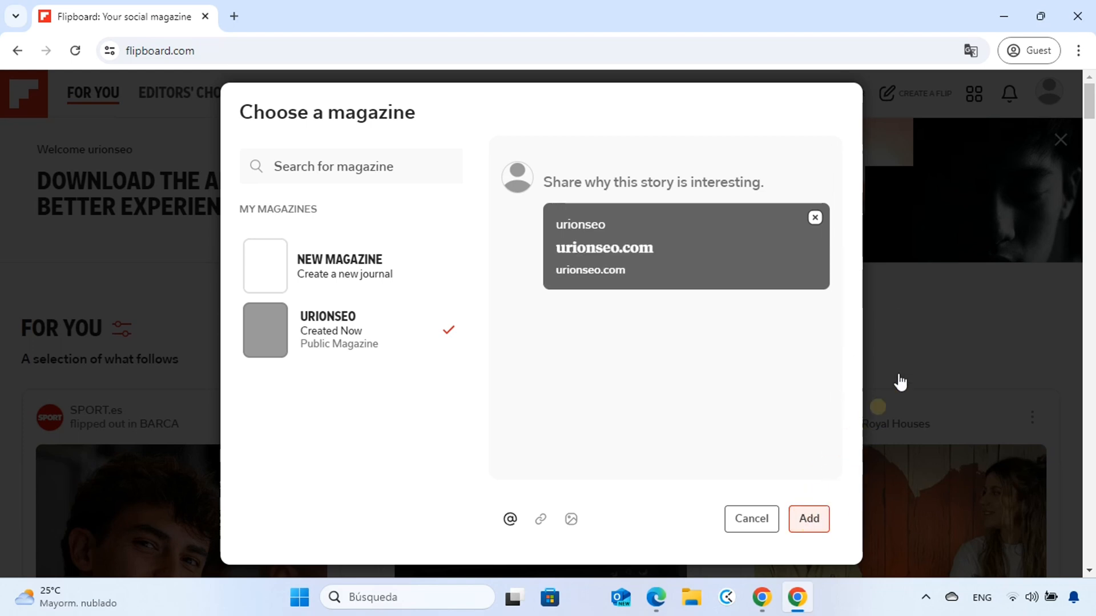
pyautogui.click(1051, 92)
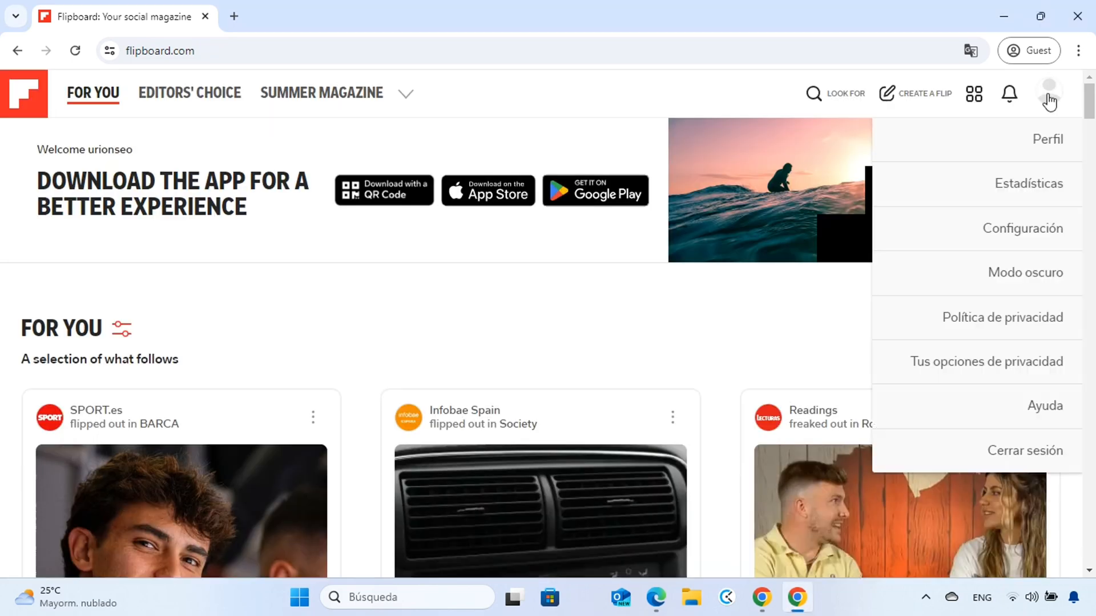
# View the URIONSEO magazine from the profile, scrolling to the urionseo.com story.
pyautogui.click(1046, 138)
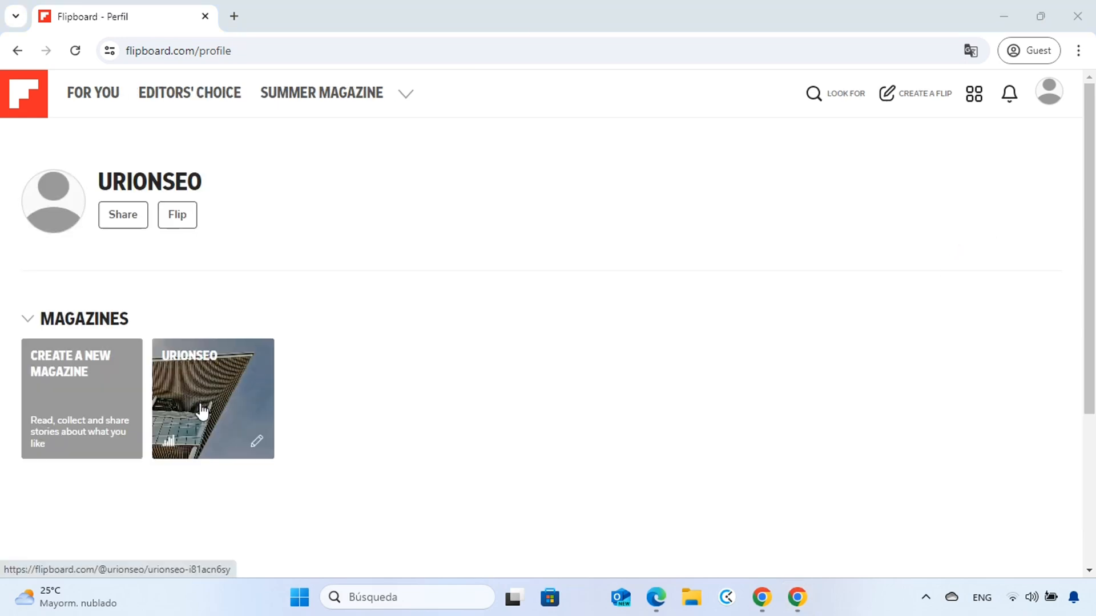
pyautogui.click(213, 399)
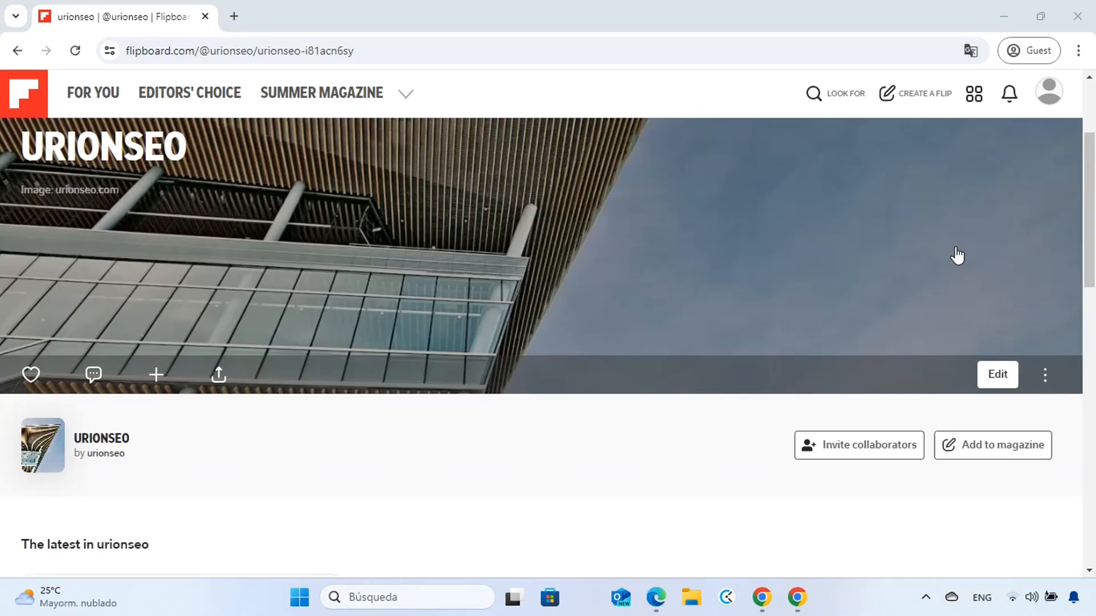
pyautogui.scroll(-3)
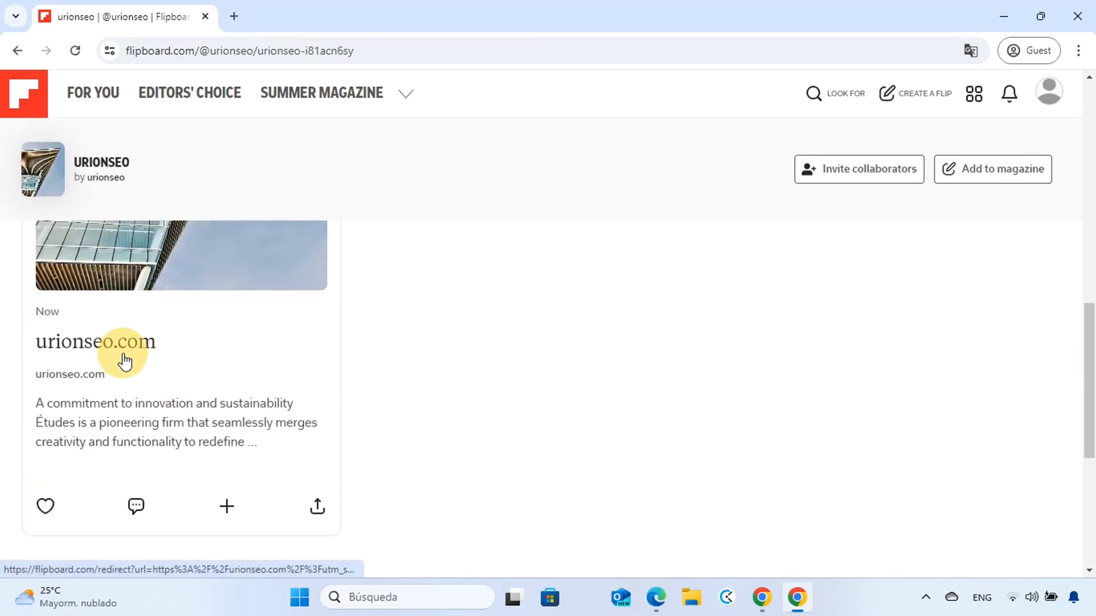